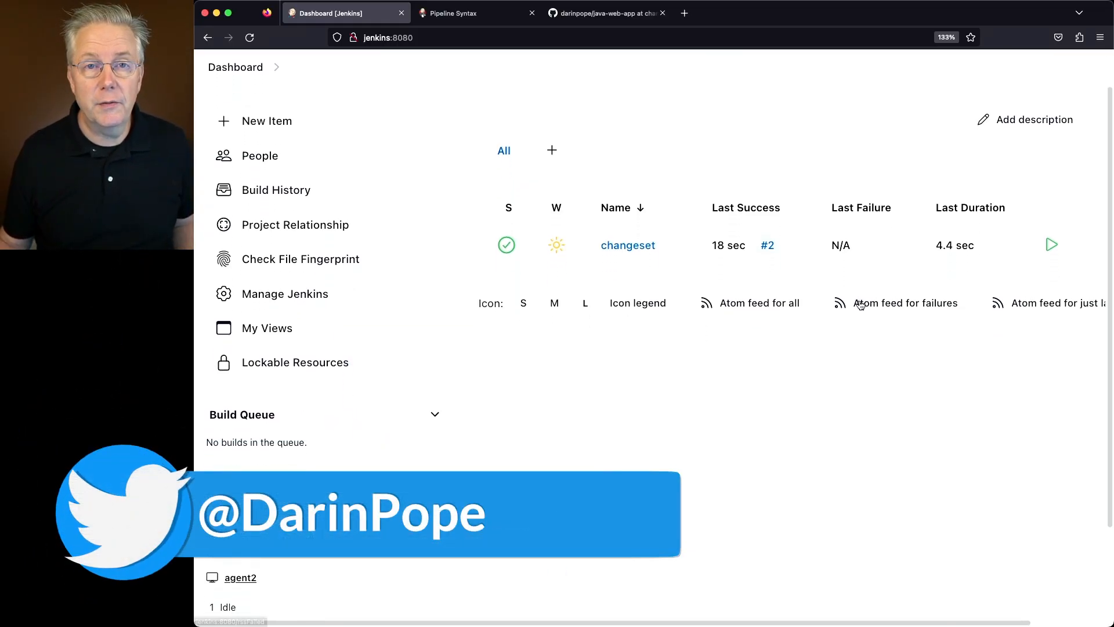
# - View the changeset when-condition in the Pipeline Syntax docs, highlighting its example file pattern
pyautogui.scroll(-3)
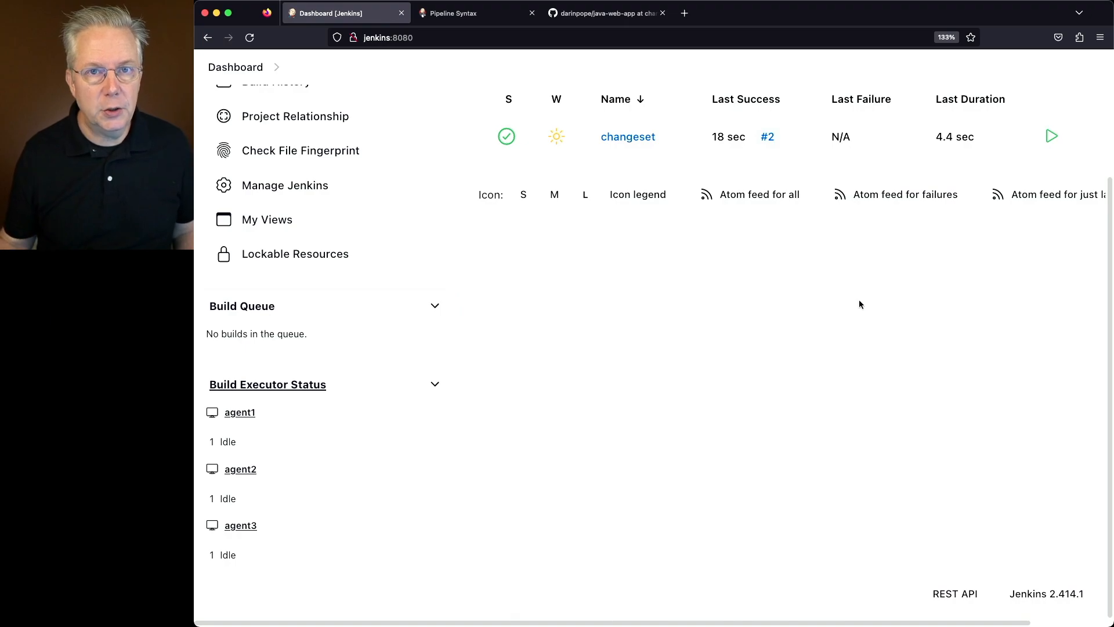
pyautogui.click(454, 13)
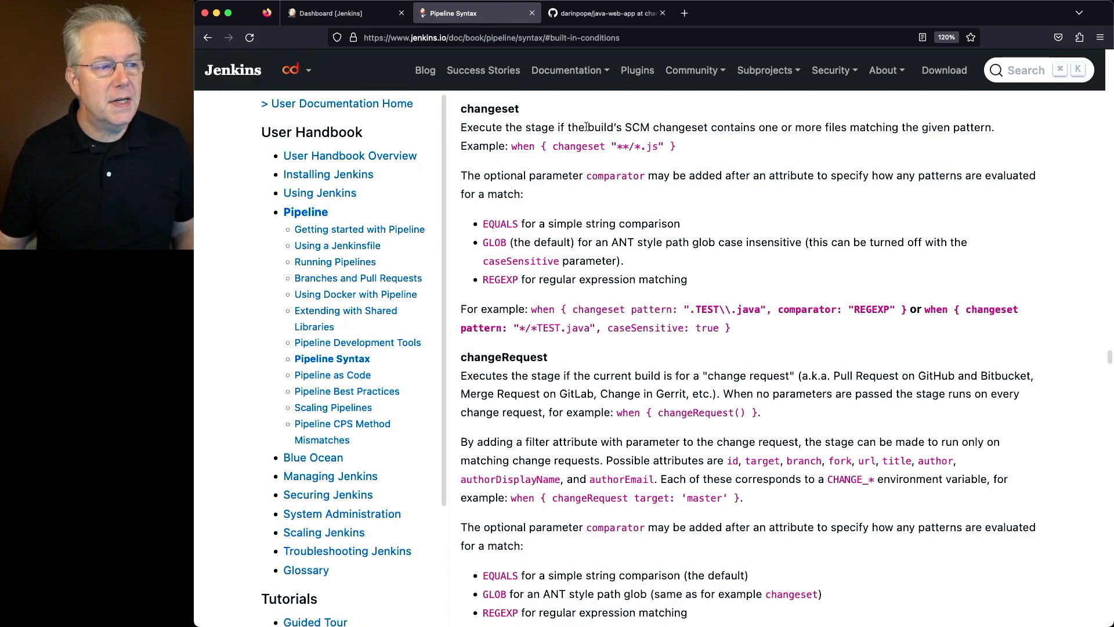
pyautogui.moveTo(586, 127); pyautogui.dragTo(883, 127)
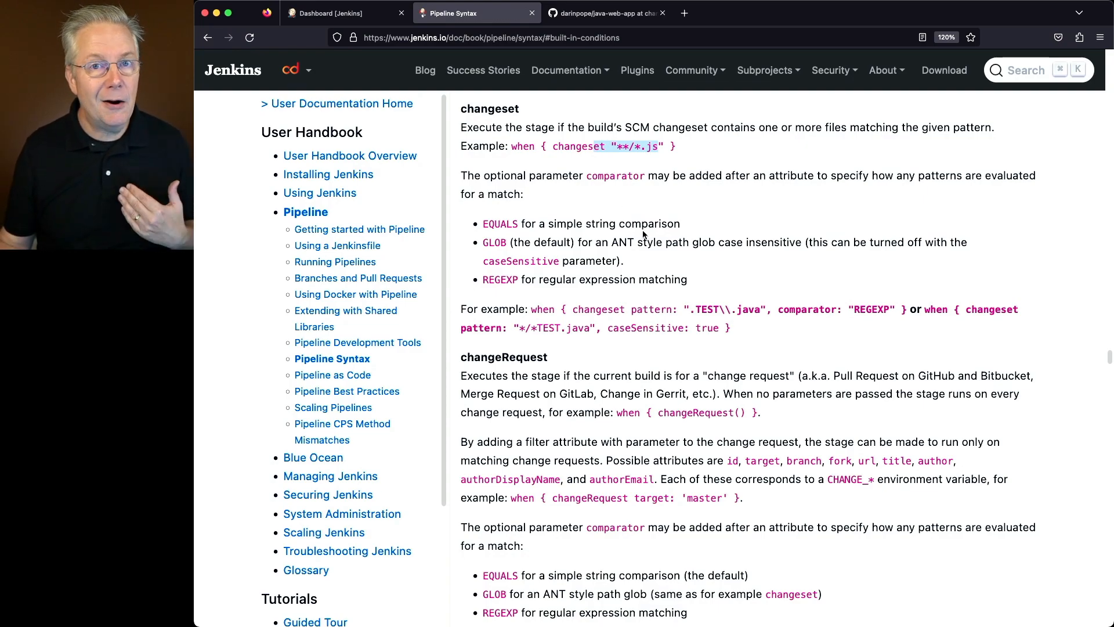
# - Review Jenkinsfile-changeset on GitHub, whose stage is gated by changeset '**/README.md'
pyautogui.click(606, 13)
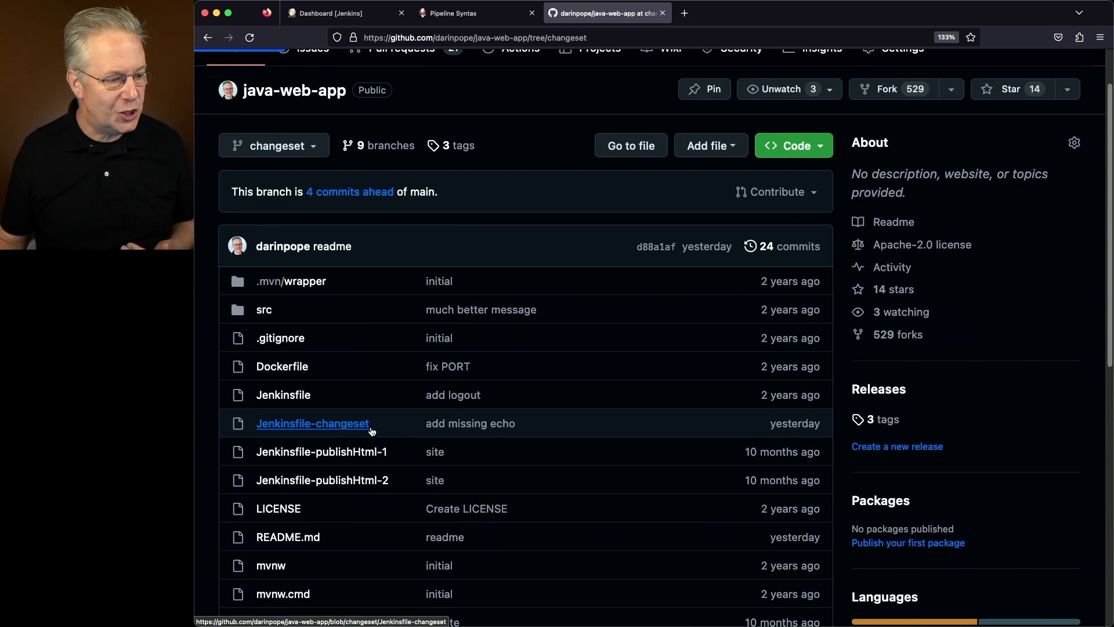
pyautogui.click(313, 423)
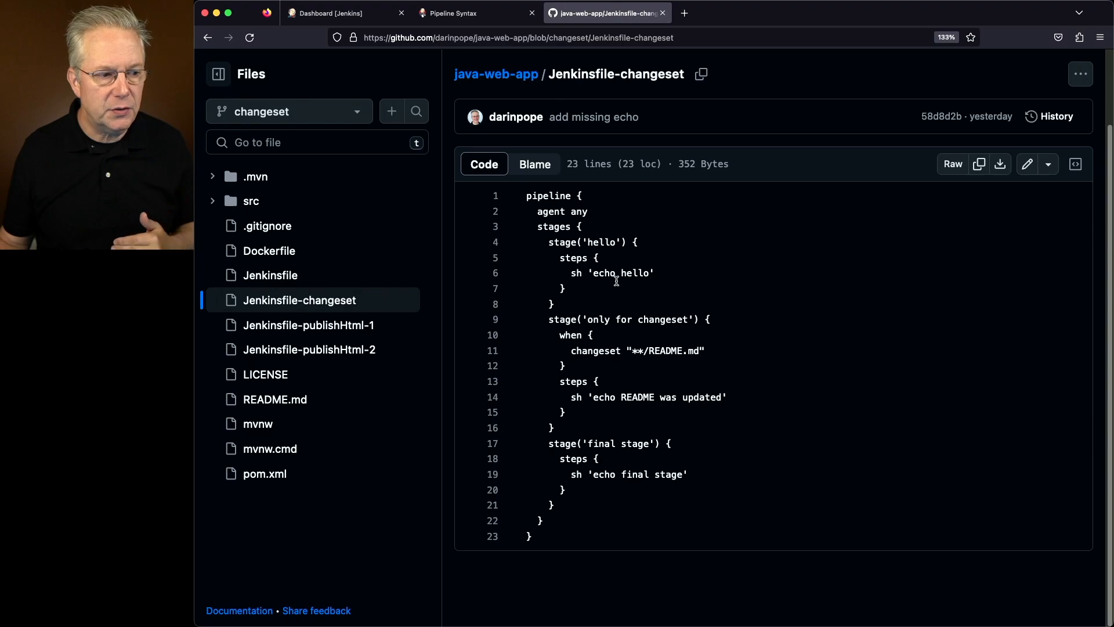
pyautogui.moveTo(645, 319)
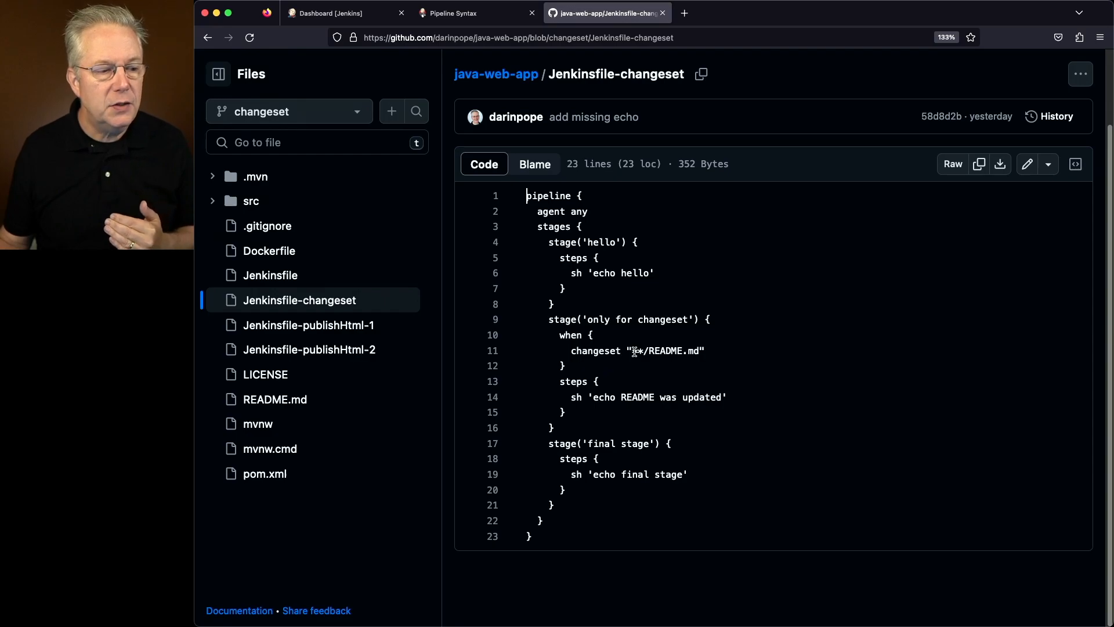
pyautogui.doubleClick(665, 351)
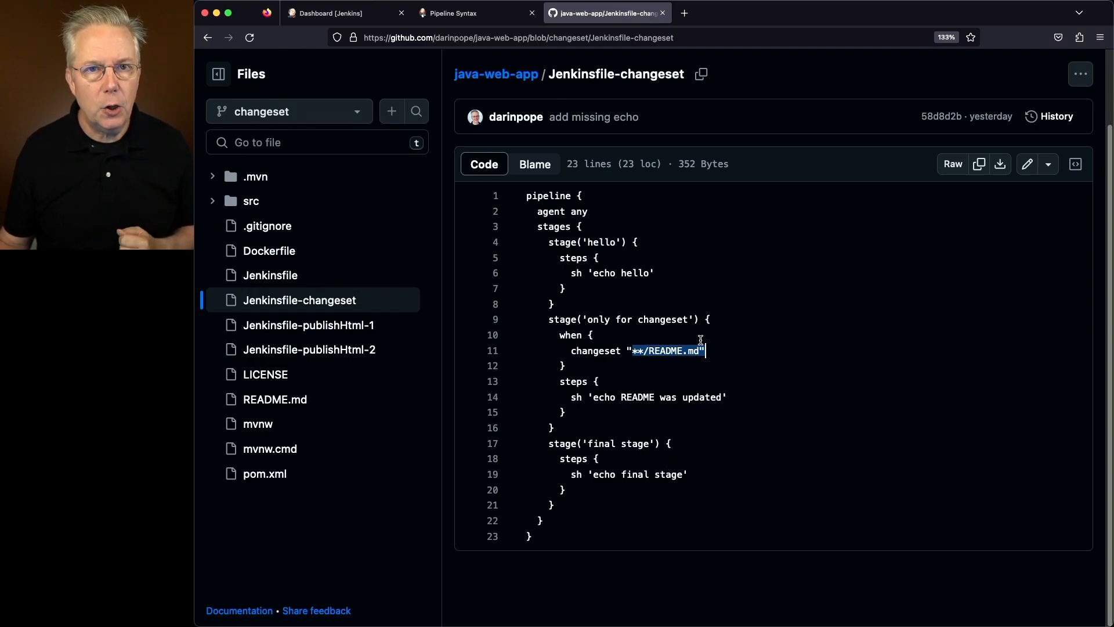
pyautogui.click(334, 13)
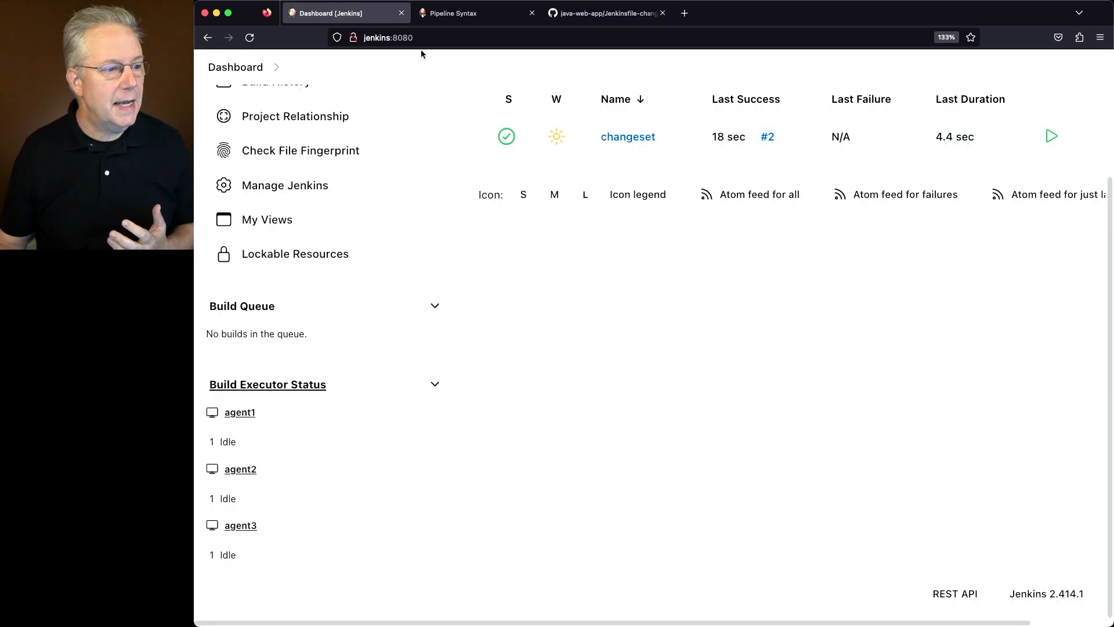
# - Check build #2's console output, where the 'only for changeset' stage was skipped
pyautogui.click(627, 136)
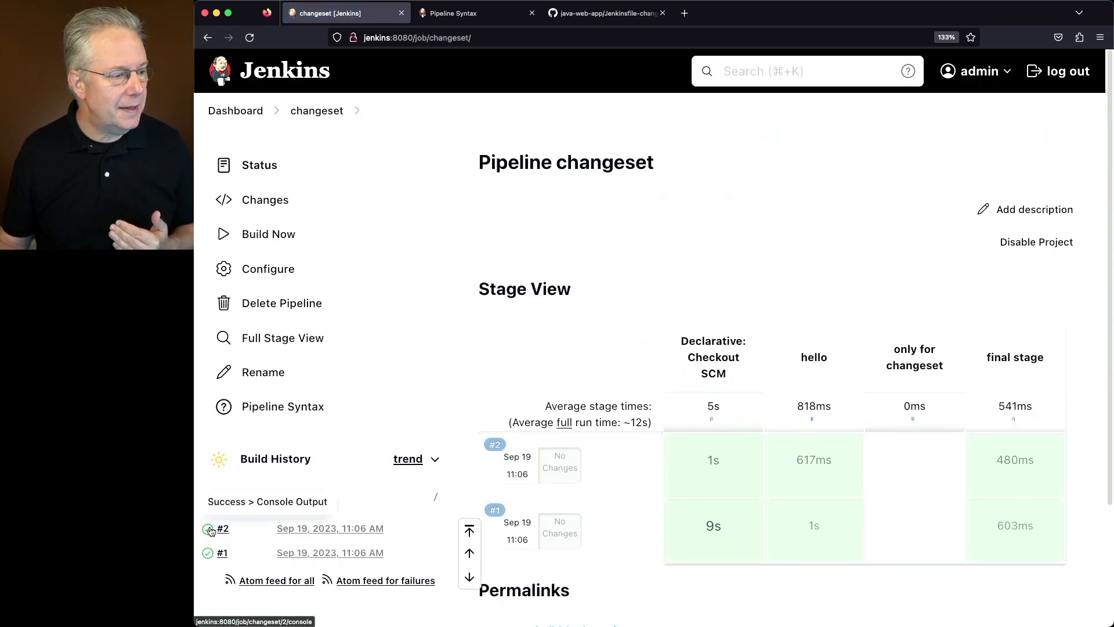
pyautogui.click(222, 528)
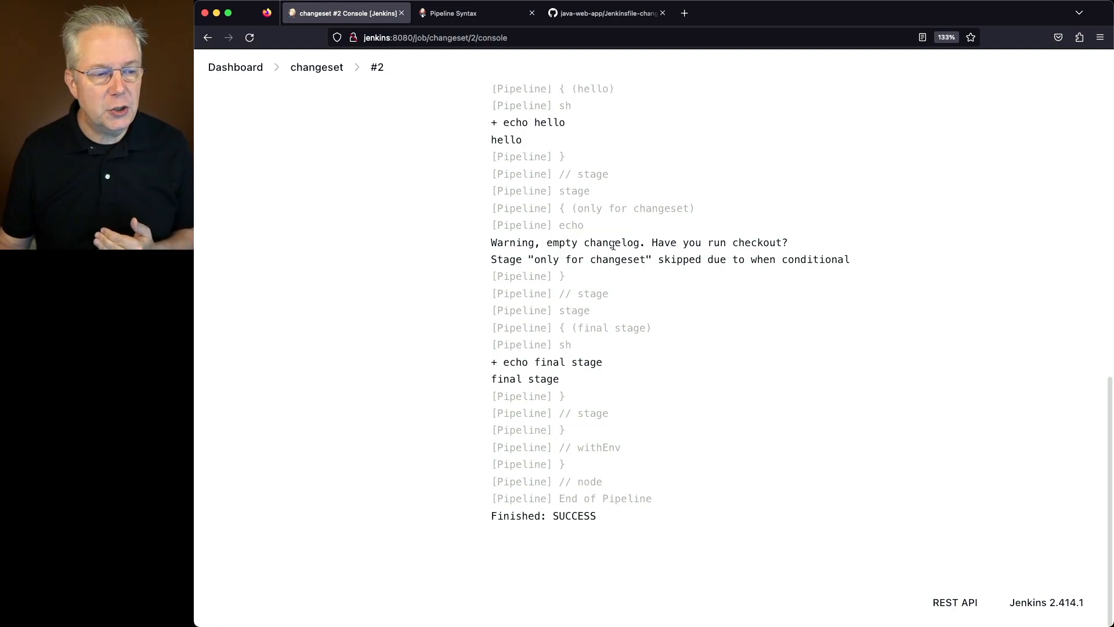
pyautogui.moveTo(728, 242)
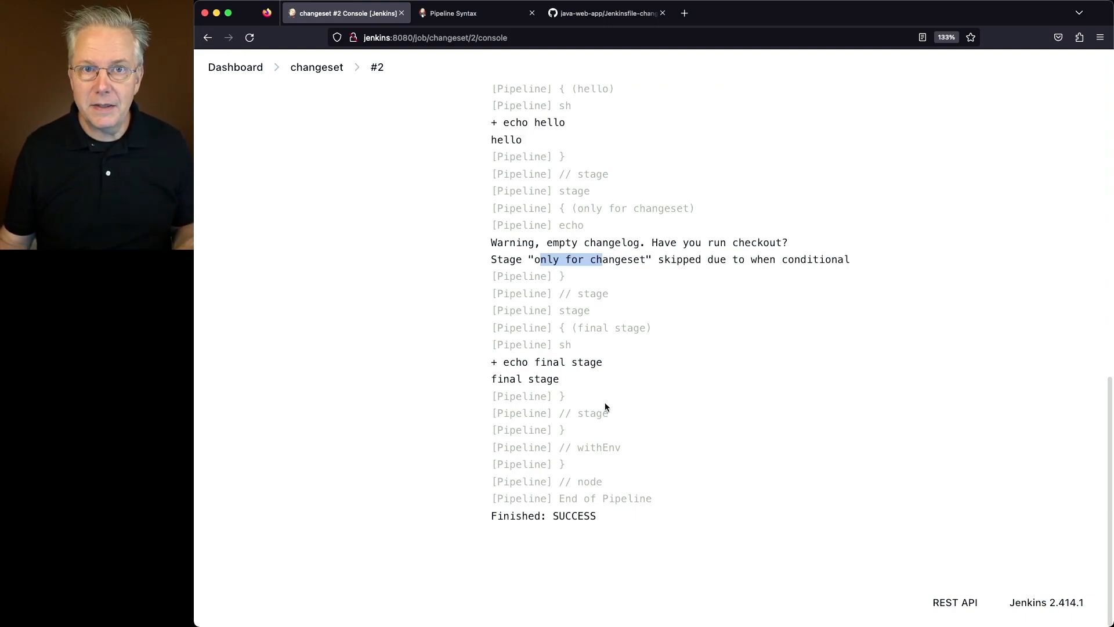
pyautogui.moveTo(664, 138)
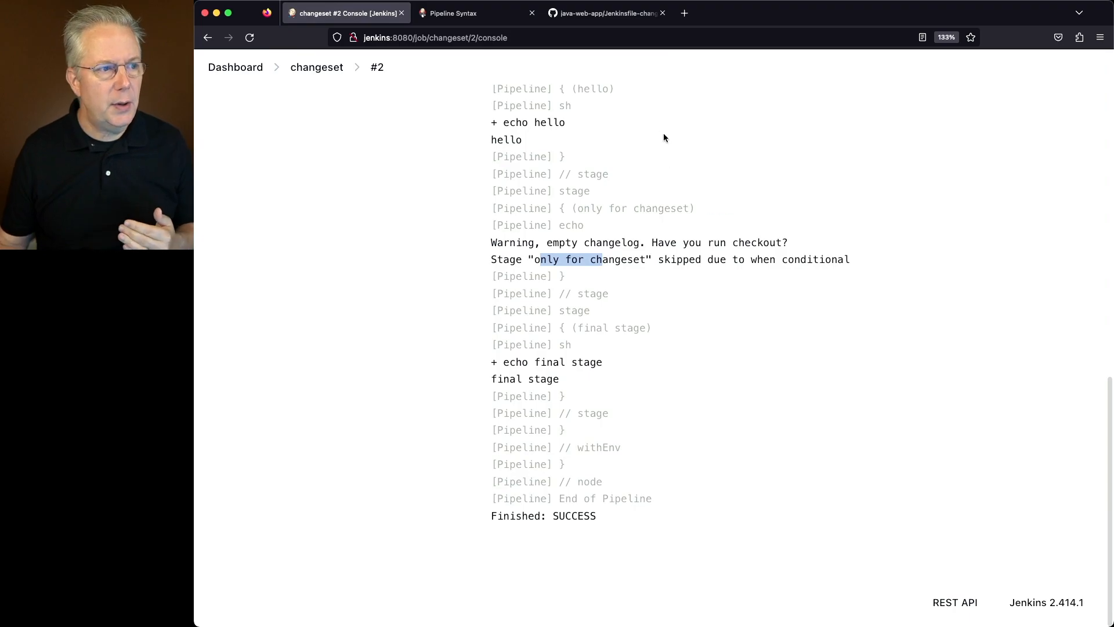
pyautogui.click(605, 13)
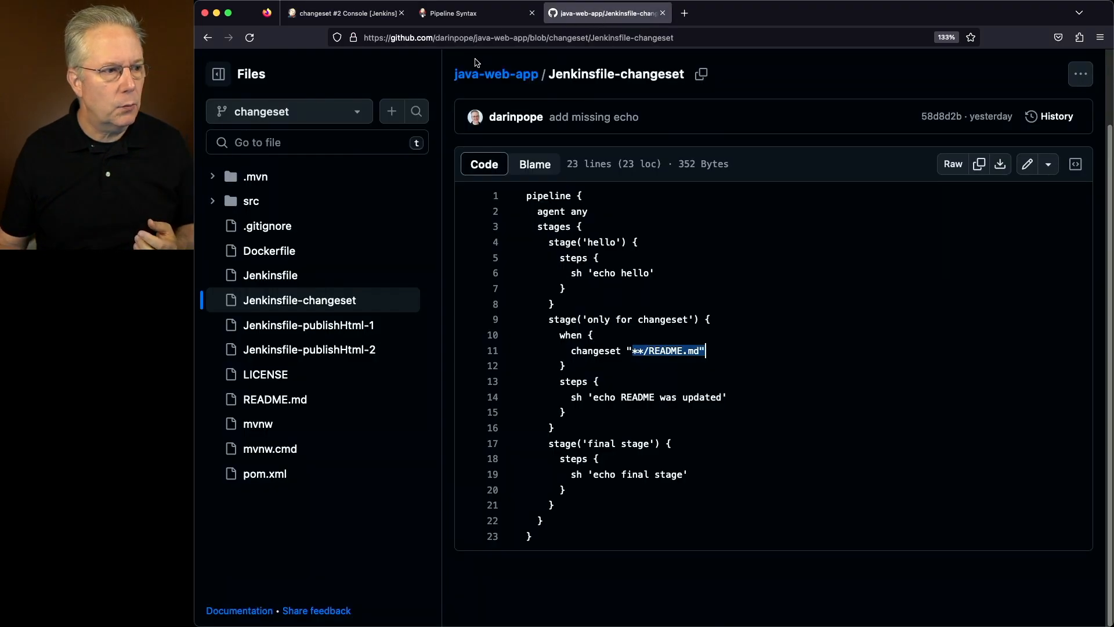
# - Edit README.md to 'modify README3' and commit it directly to the changeset branch
pyautogui.click(495, 74)
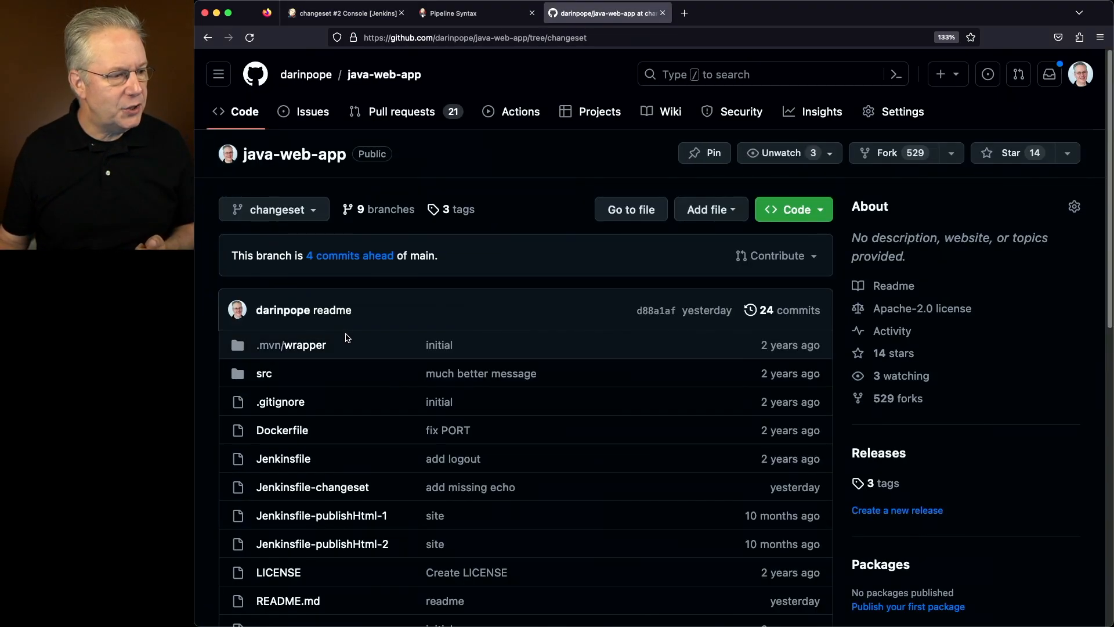
pyautogui.scroll(-3)
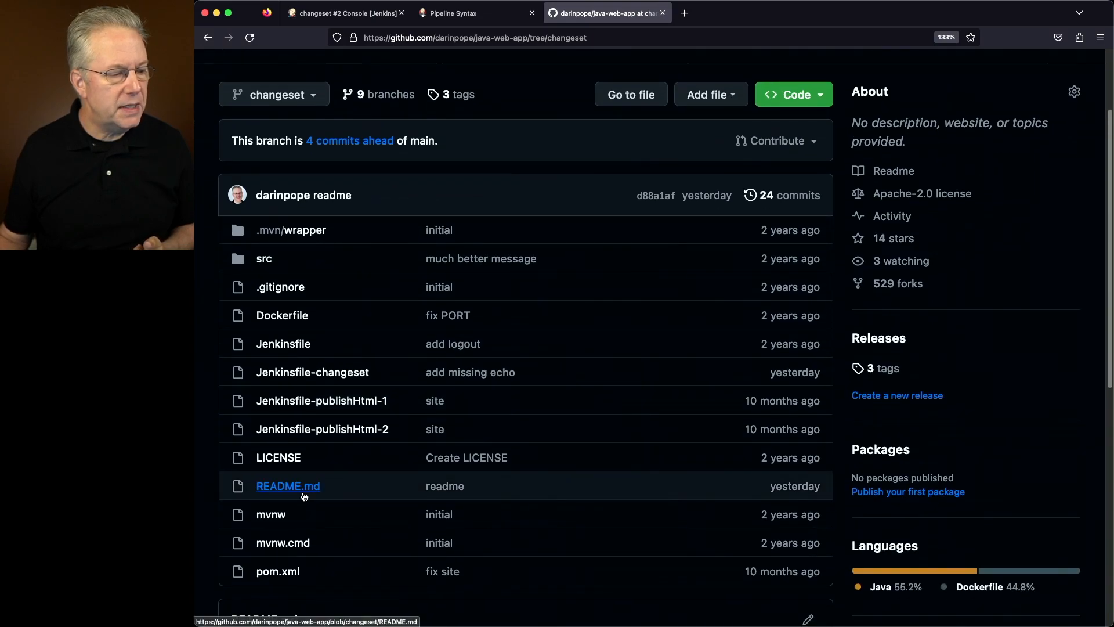
pyautogui.click(288, 486)
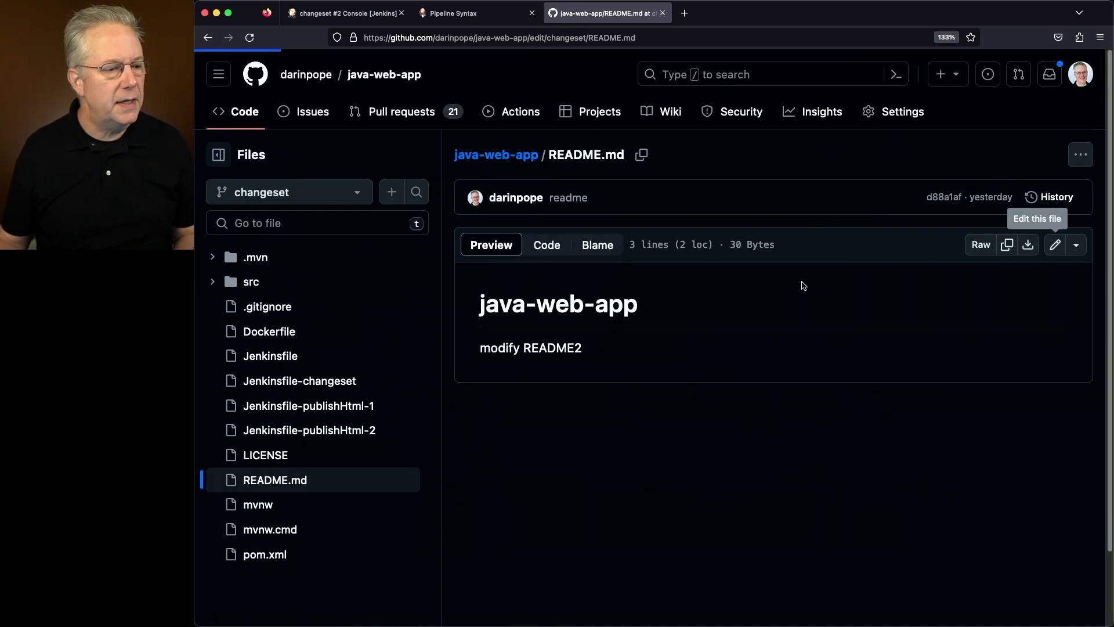
pyautogui.click(1055, 245)
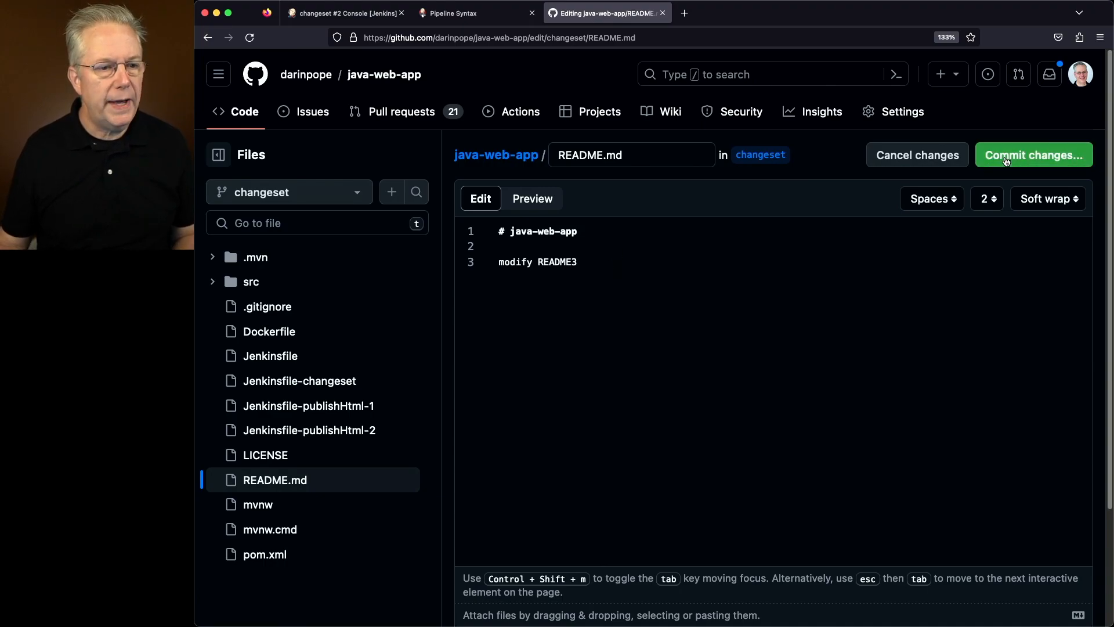
pyautogui.click(1033, 155)
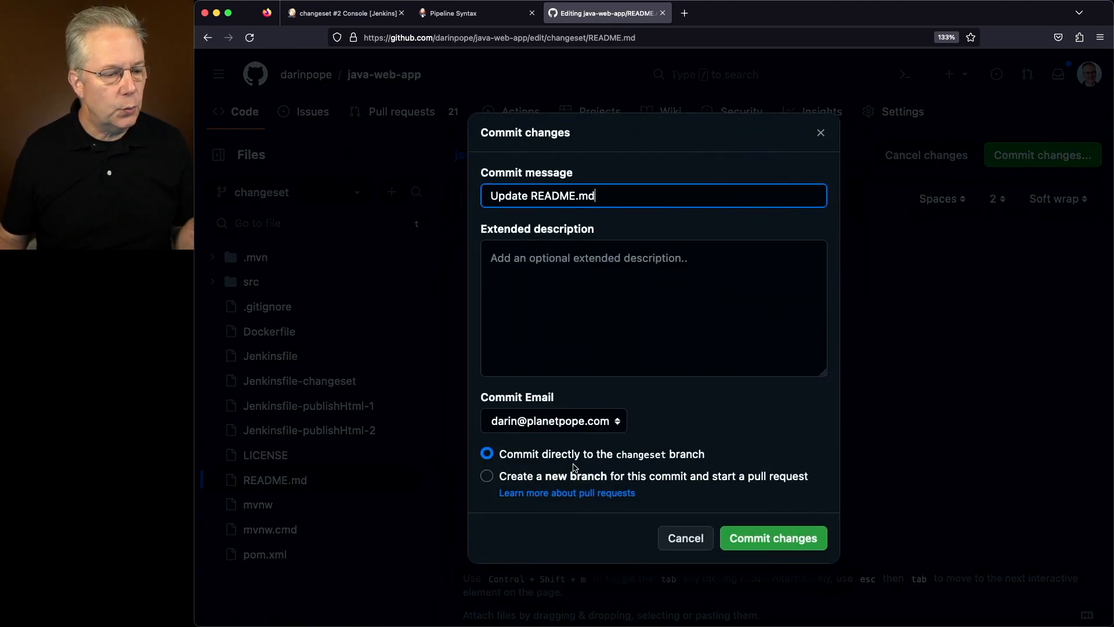
pyautogui.click(772, 538)
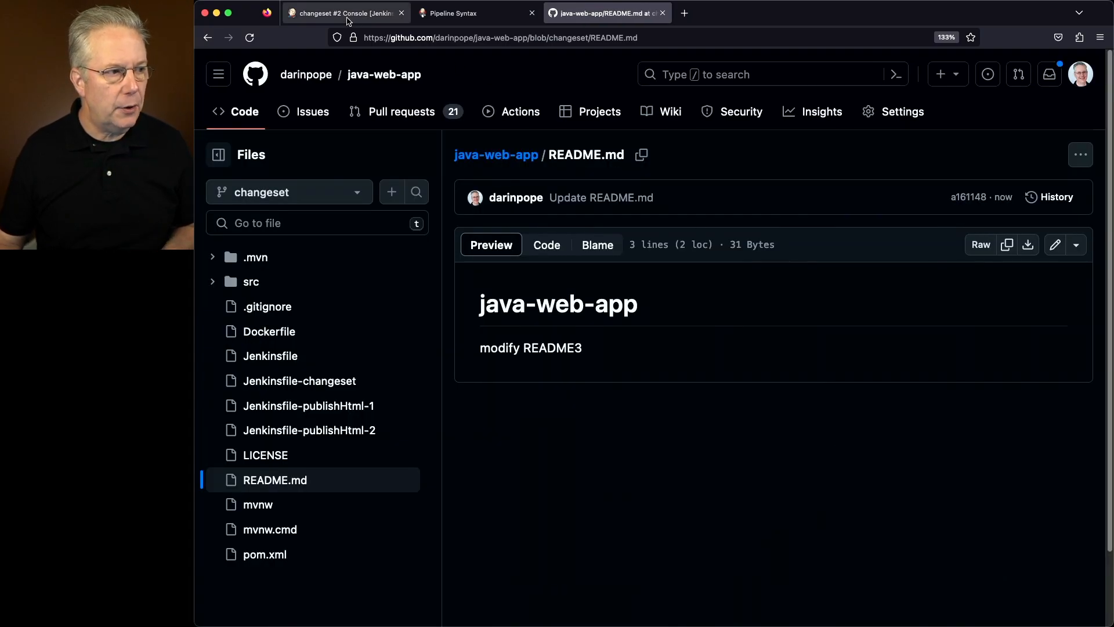
# - Run changeset build #3, whose 'only for changeset' stage echoes 'README was updated'
pyautogui.click(344, 13)
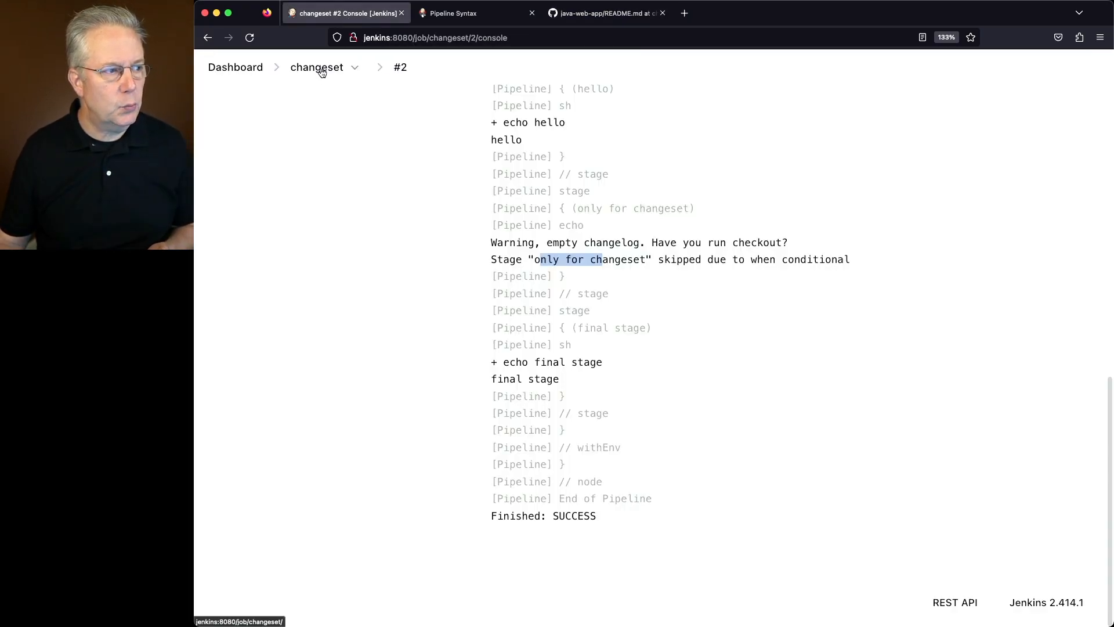
pyautogui.click(317, 67)
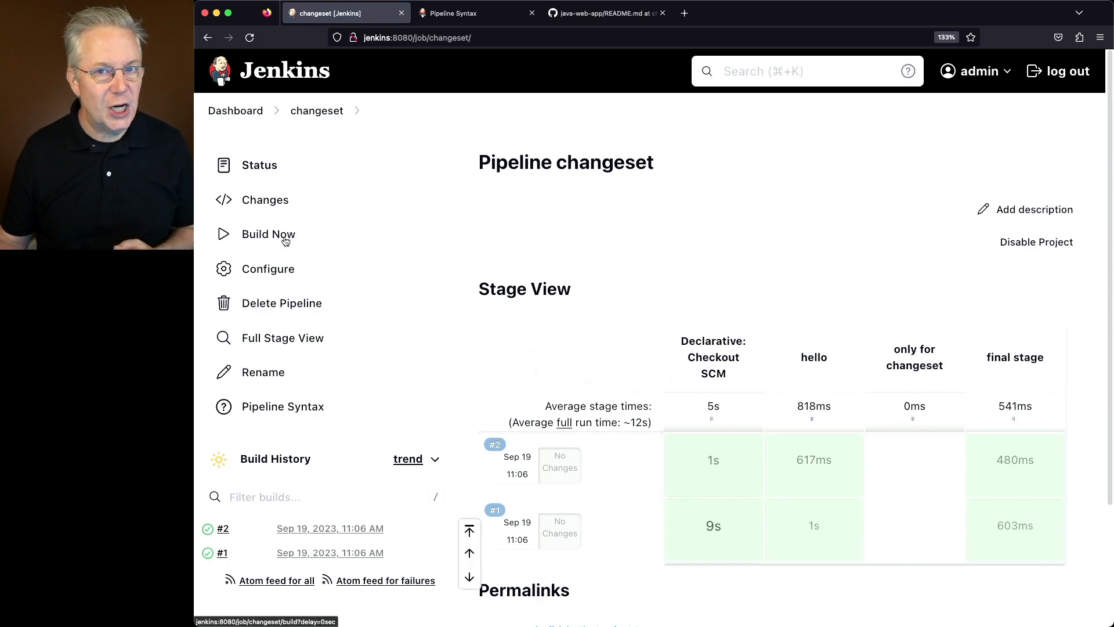
pyautogui.click(269, 234)
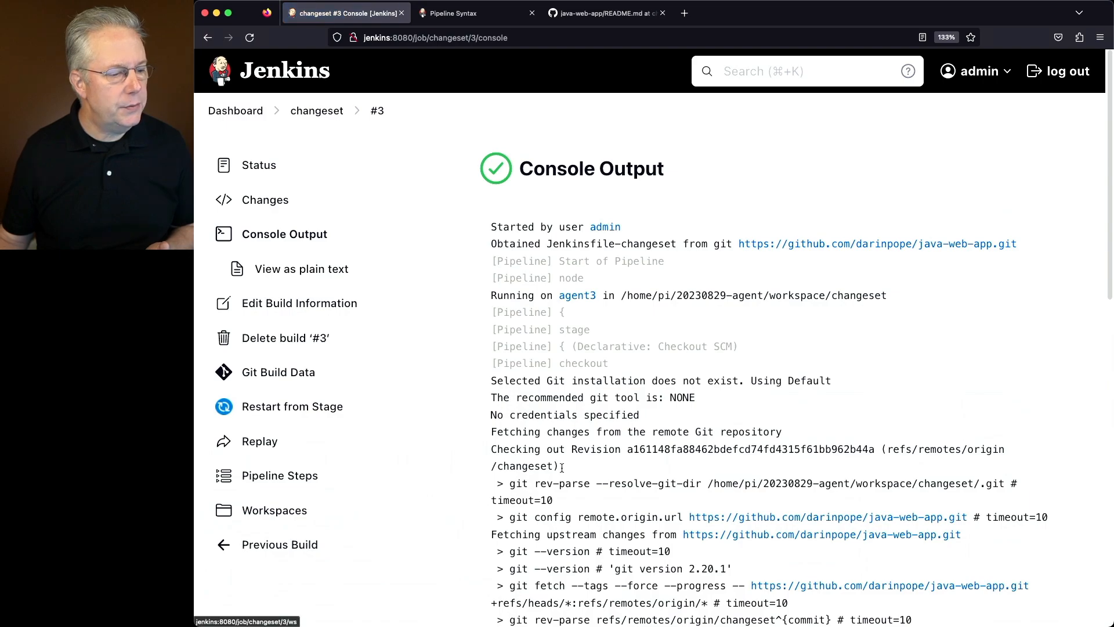
pyautogui.scroll(-3)
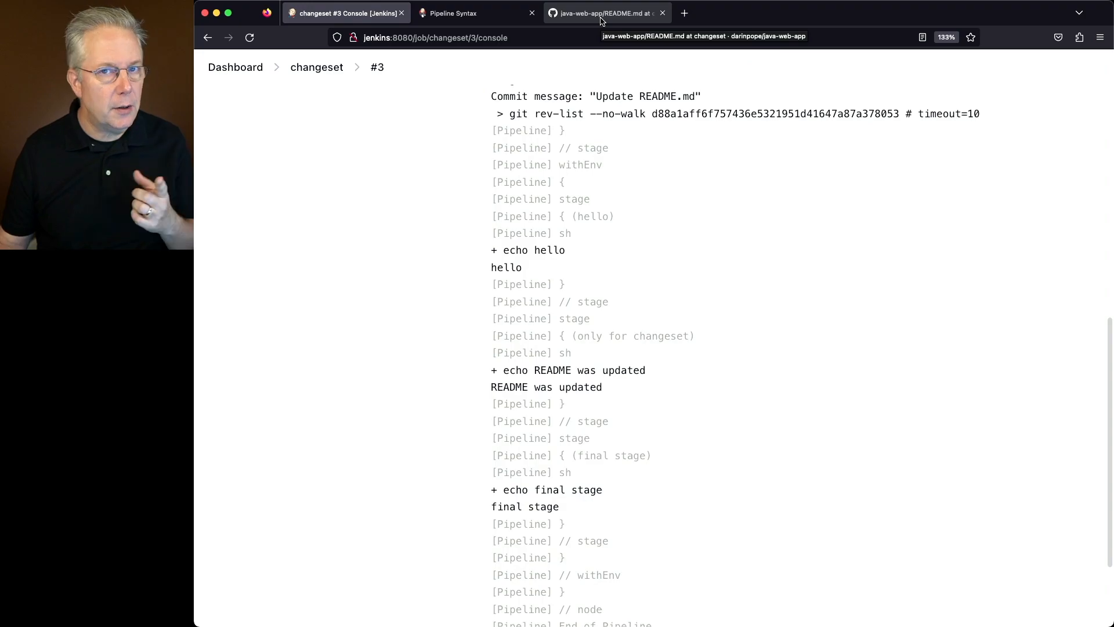
# - Remove the relativePath comment from pom.xml and commit it as 'Update pom.xml'
pyautogui.click(604, 13)
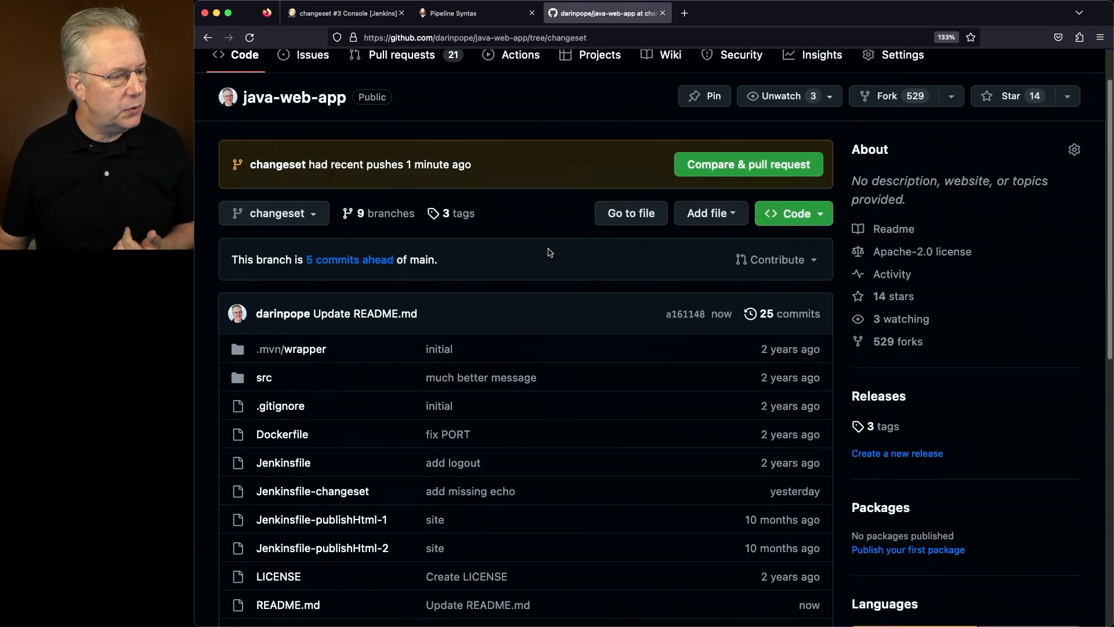
pyautogui.scroll(-3)
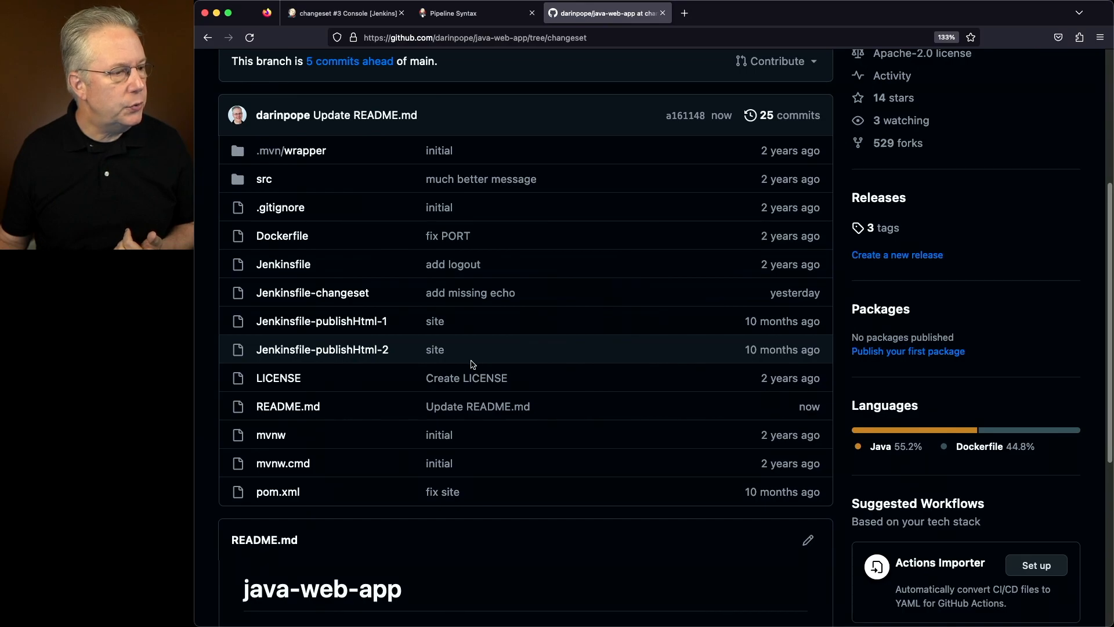
pyautogui.click(278, 491)
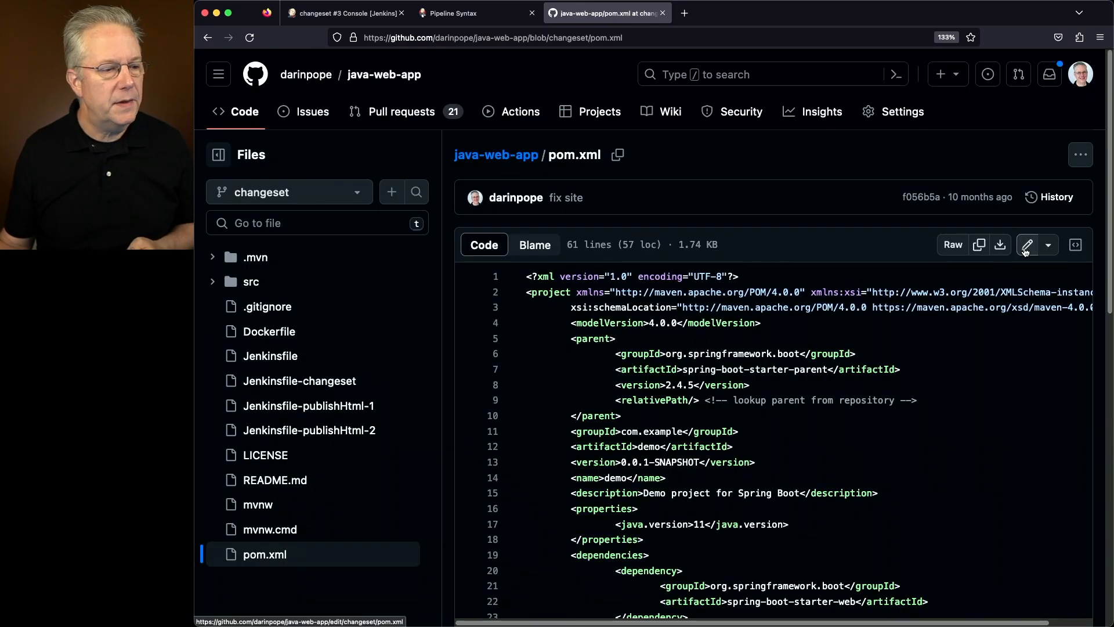
pyautogui.click(1026, 244)
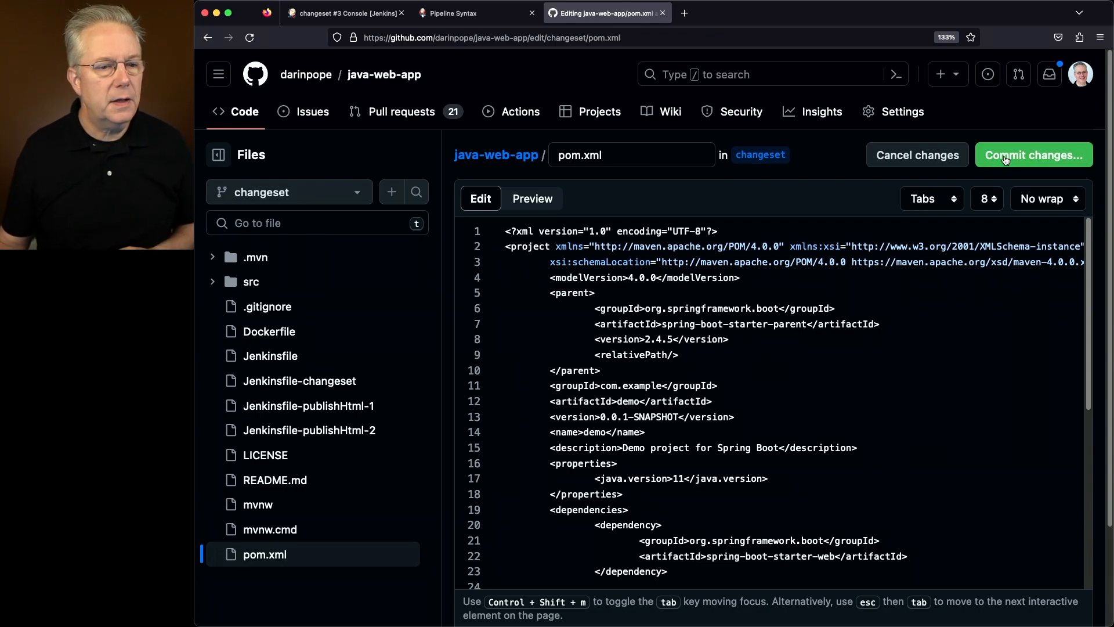
pyautogui.click(1033, 155)
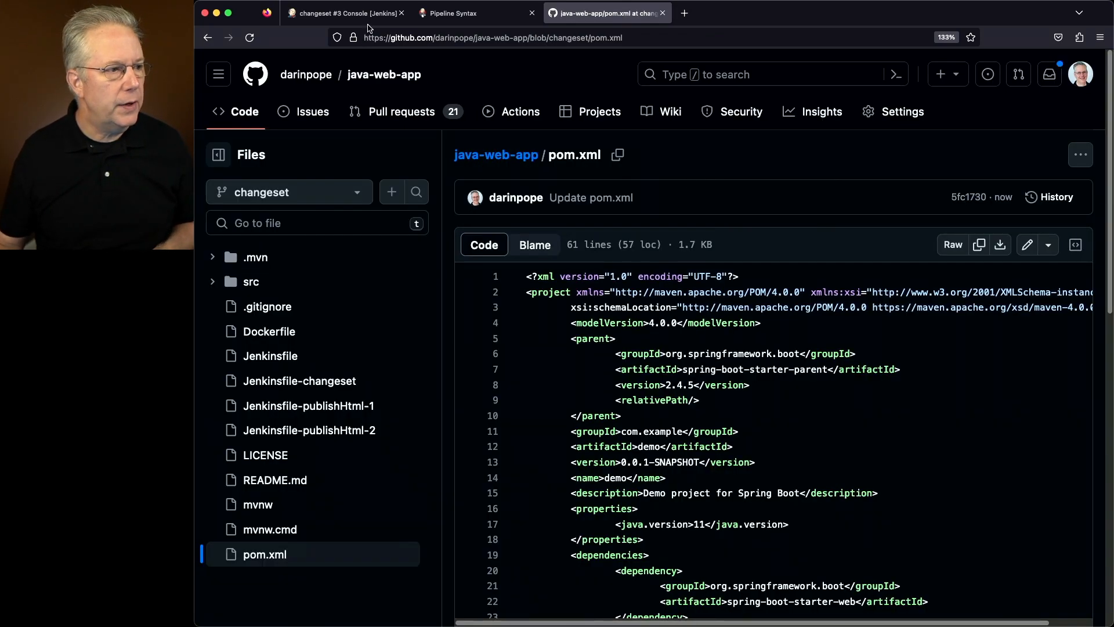
# - Check build #4's console output, finishing SUCCESS with the changeset stage skipped
pyautogui.click(341, 13)
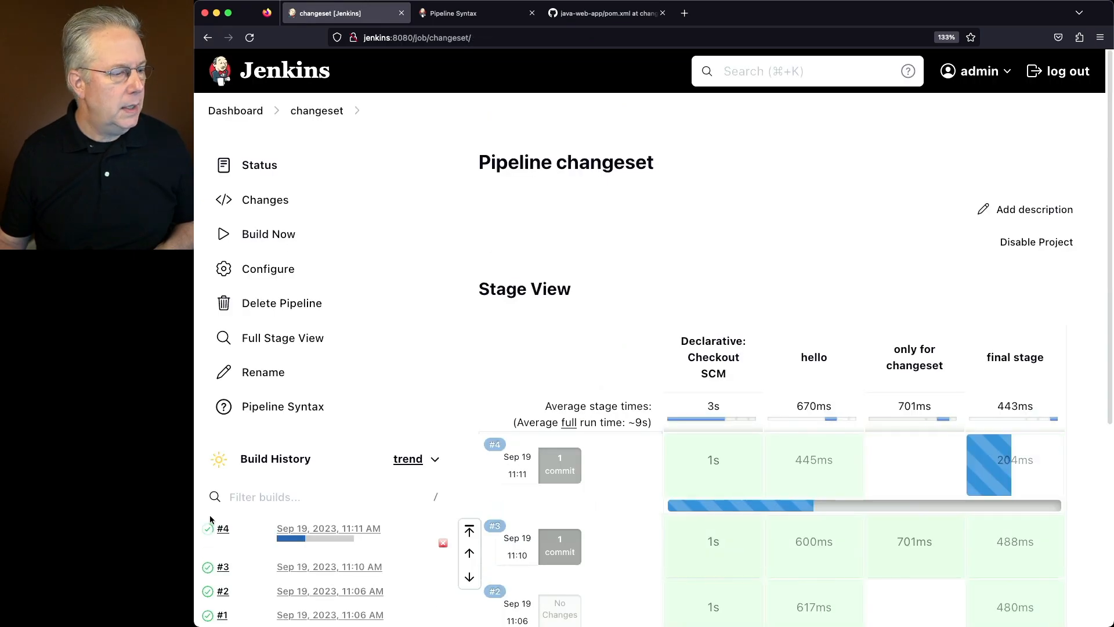
pyautogui.moveTo(209, 531)
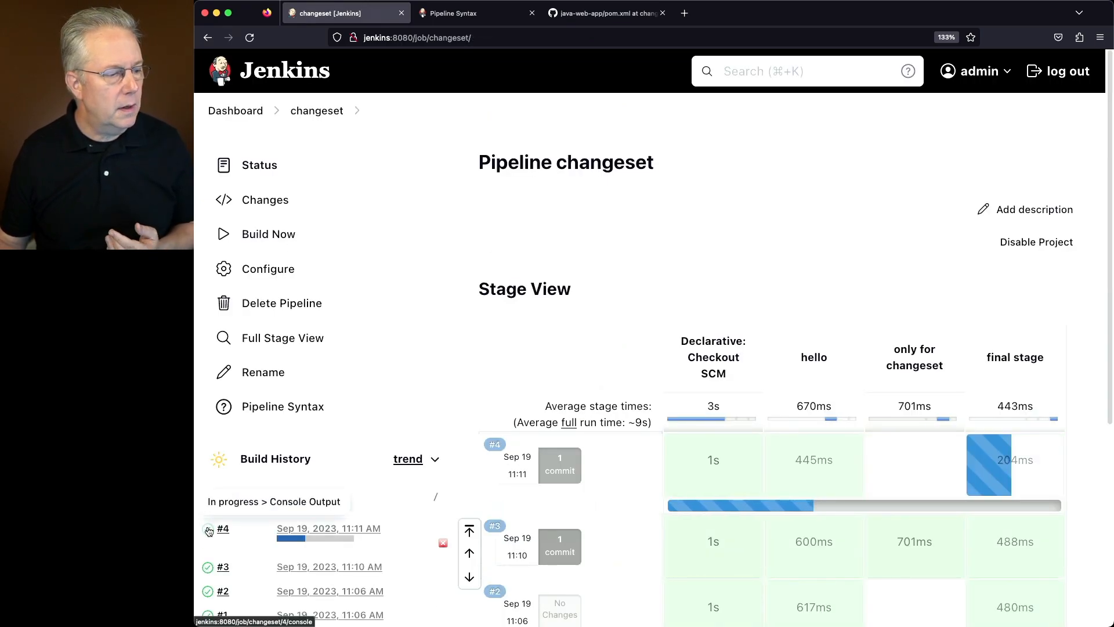
pyautogui.click(223, 531)
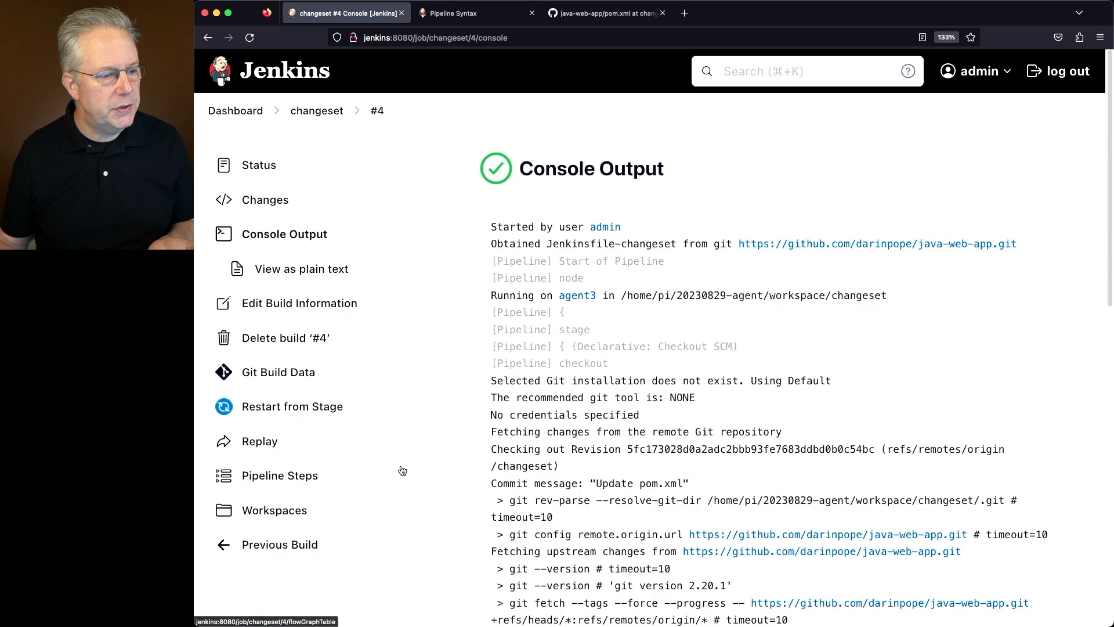
pyautogui.scroll(-3)
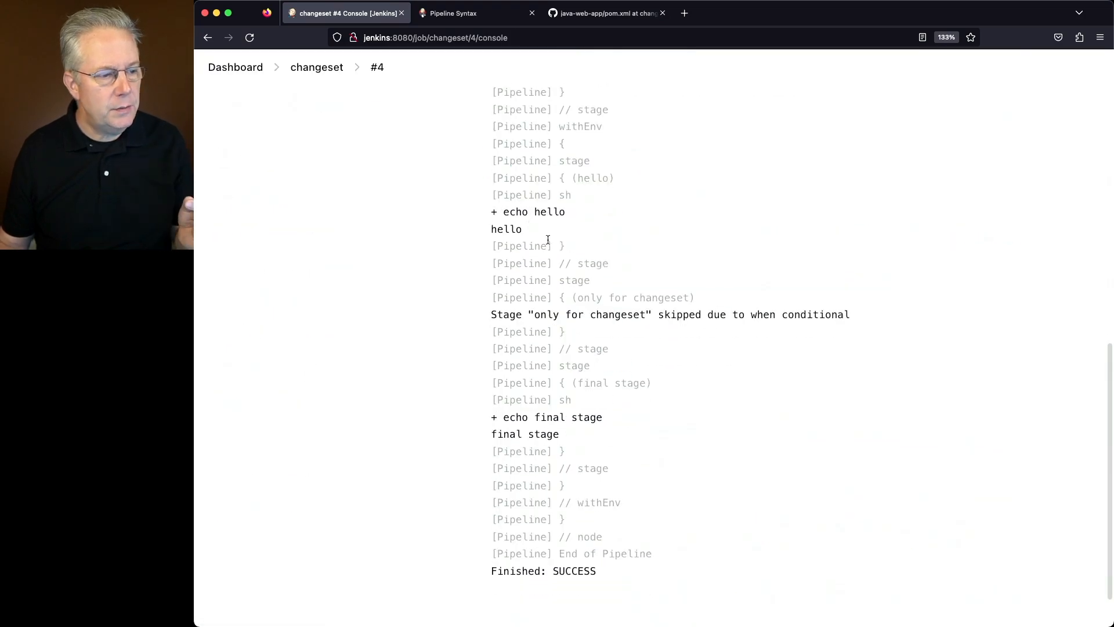